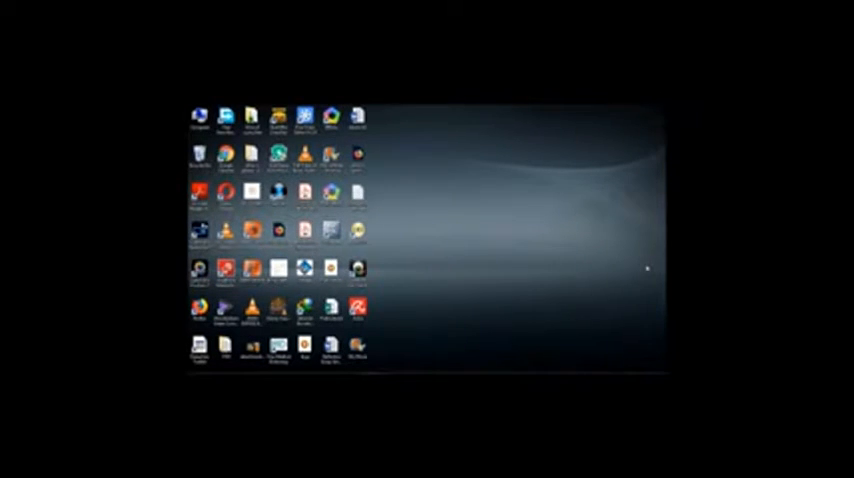
Step: Launch PowerISO from its desktop shortcut to show an empty image window
{"action": "double_click", "coordinate": [202, 117]}
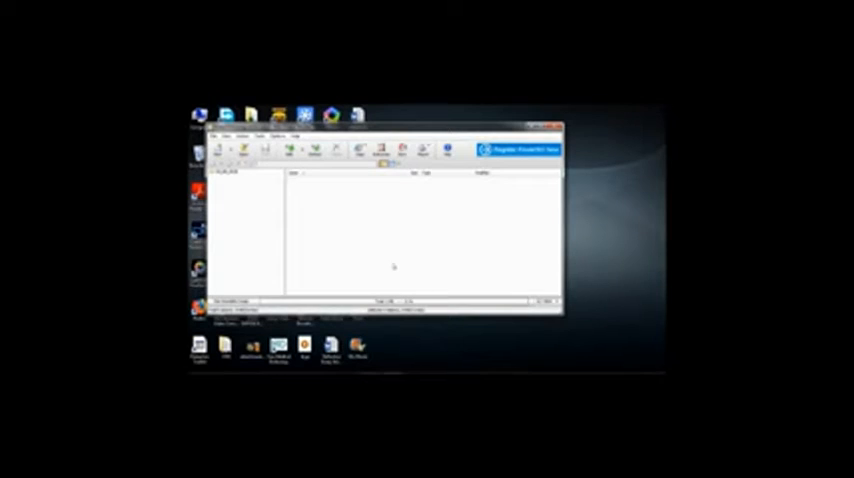
Step: Choose Tools > Create Bootable USB Drive, bringing up the trial registration notice
{"action": "left_click", "coordinate": [263, 135]}
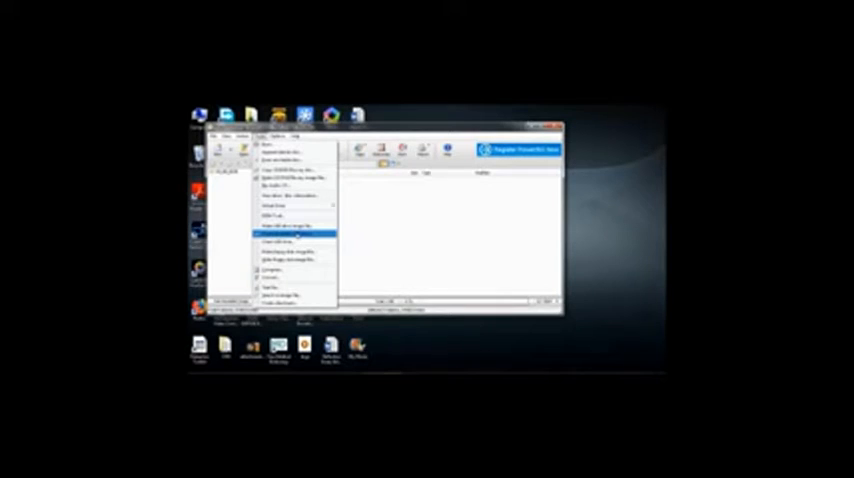
{"action": "left_click", "coordinate": [295, 235]}
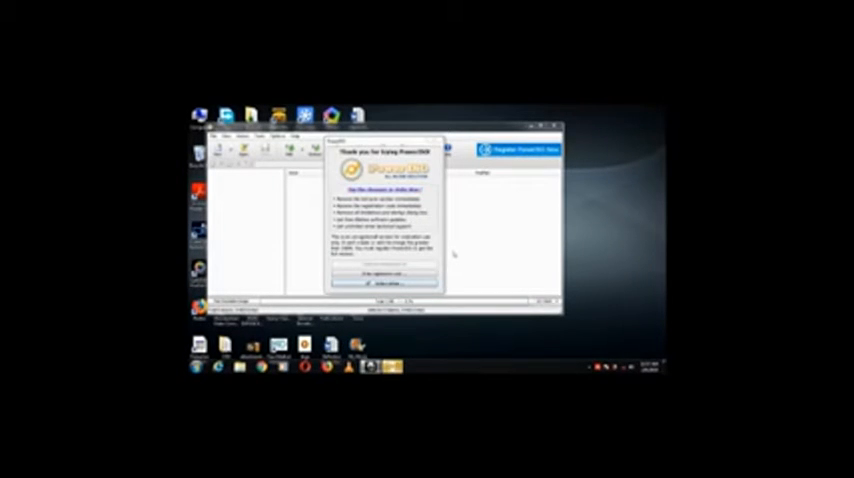